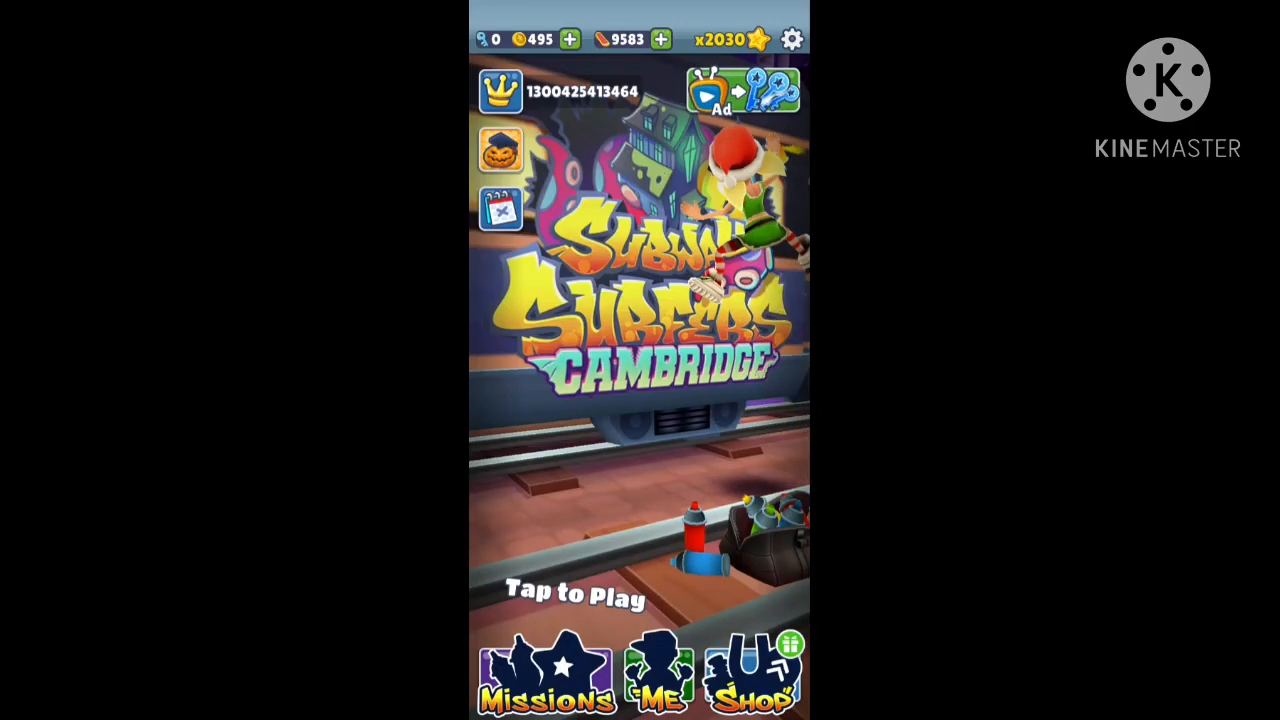
Load the save file in JSON & XML Tool and add Number entry 2 under wallet currencies
click(639, 672)
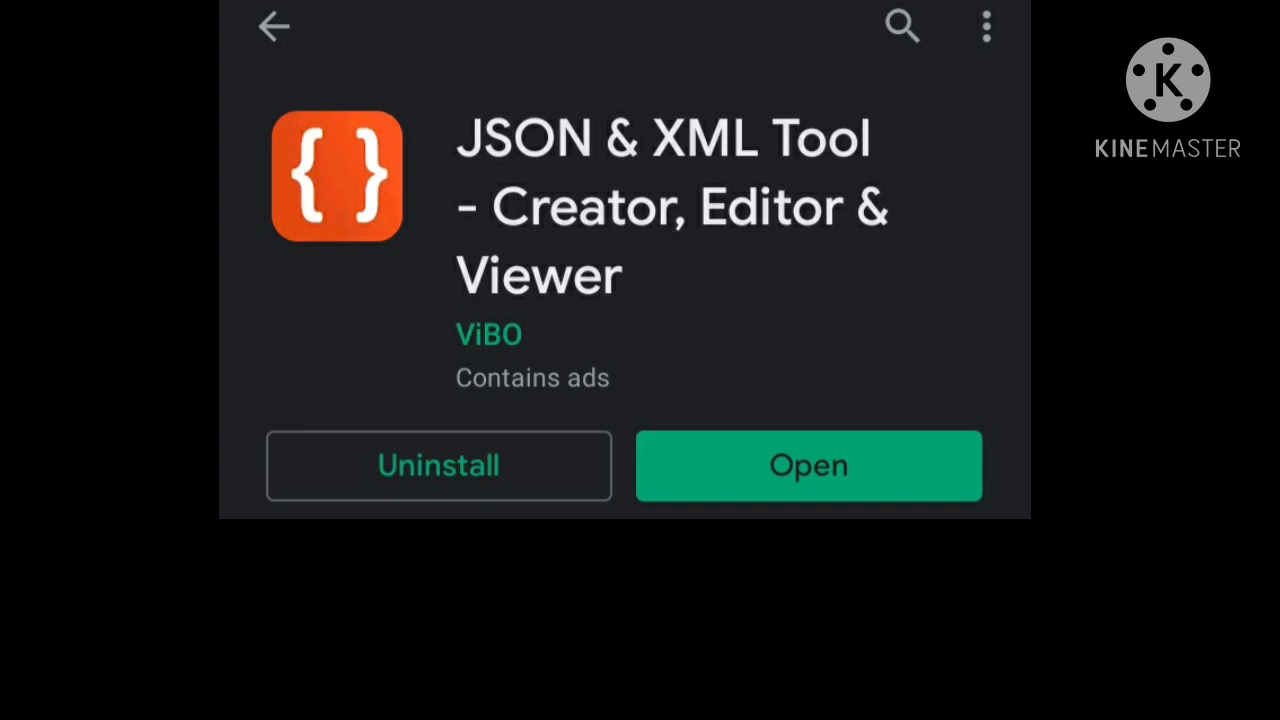
click(808, 465)
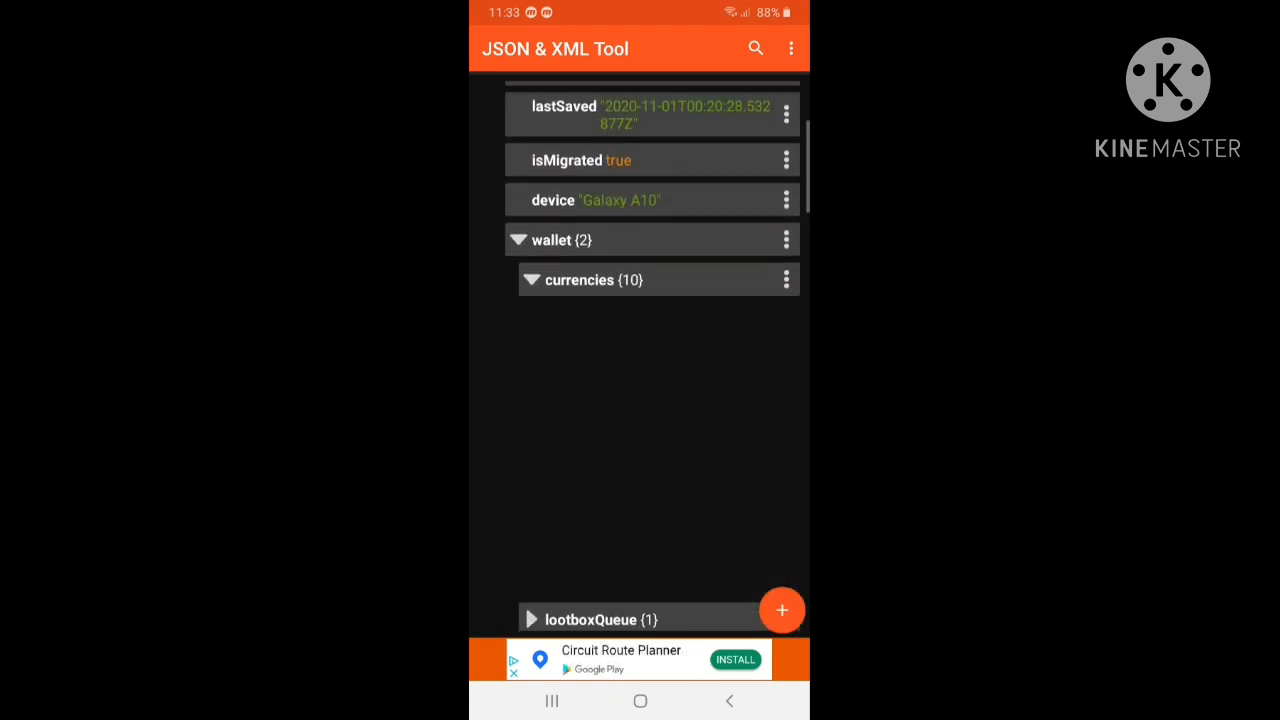
click(782, 610)
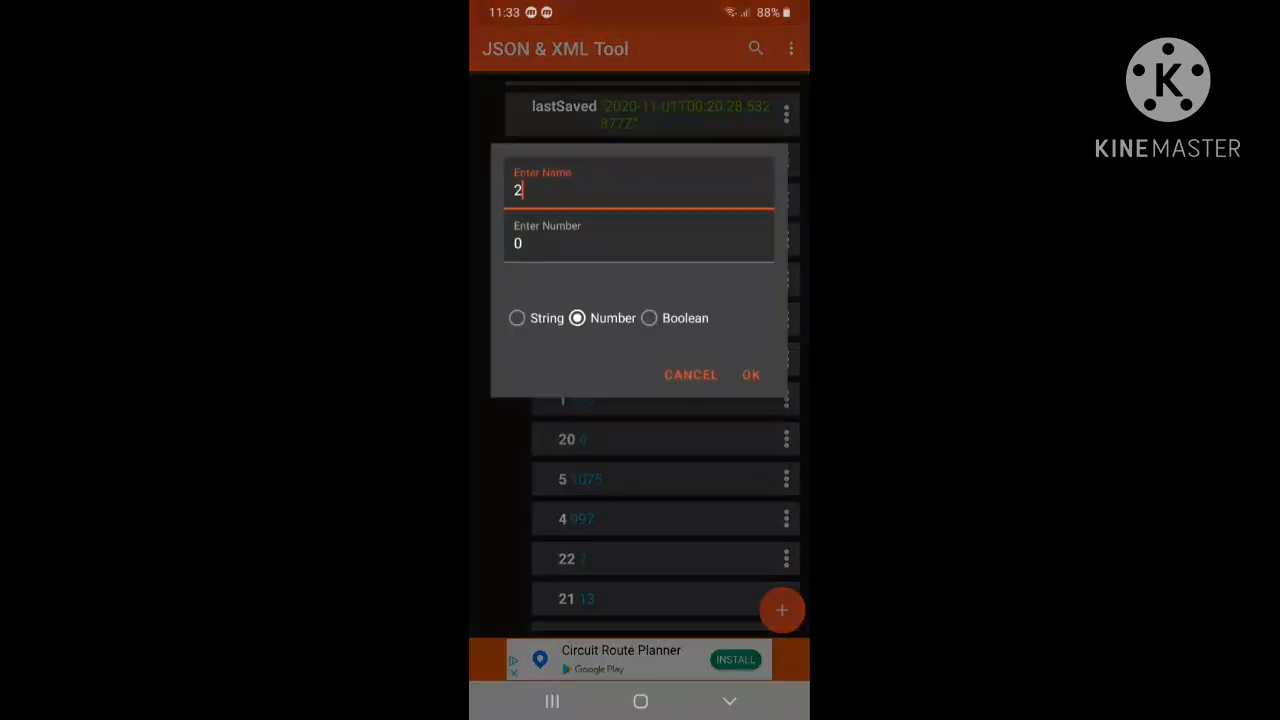
Set currencies 1 and 2 to 133855 and 495608556, then start saving over the file
click(638, 240)
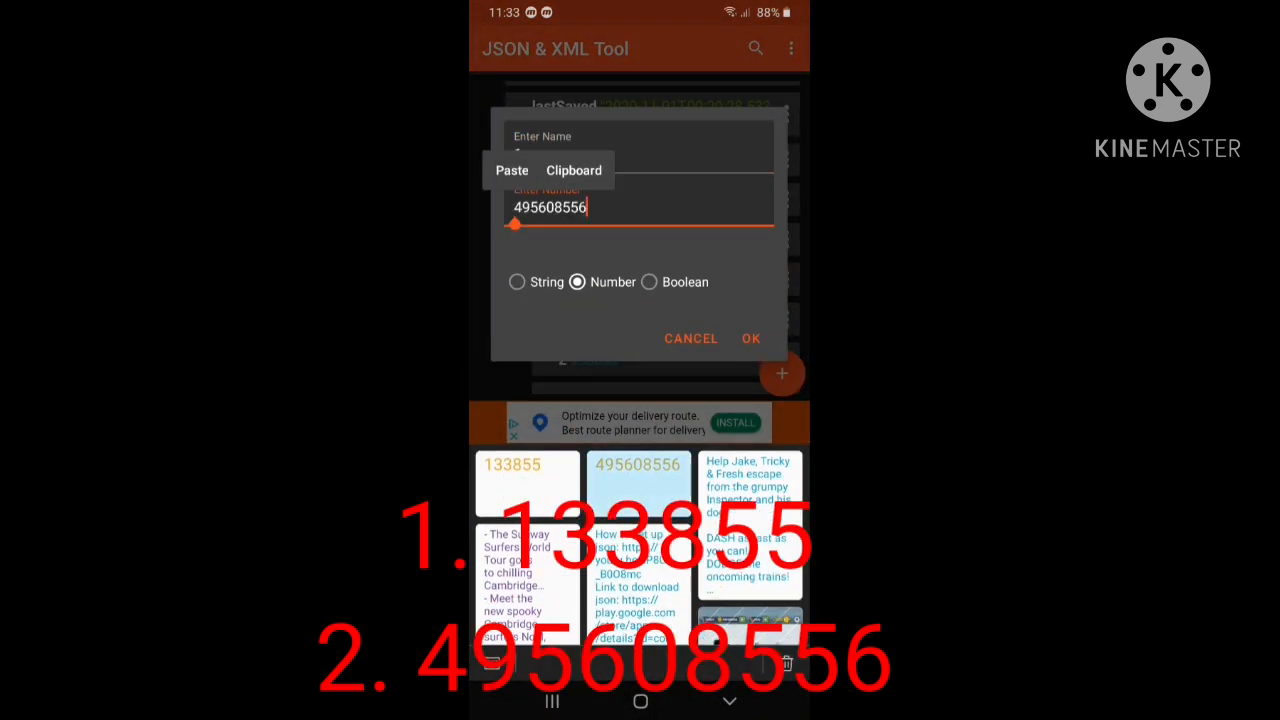
click(750, 338)
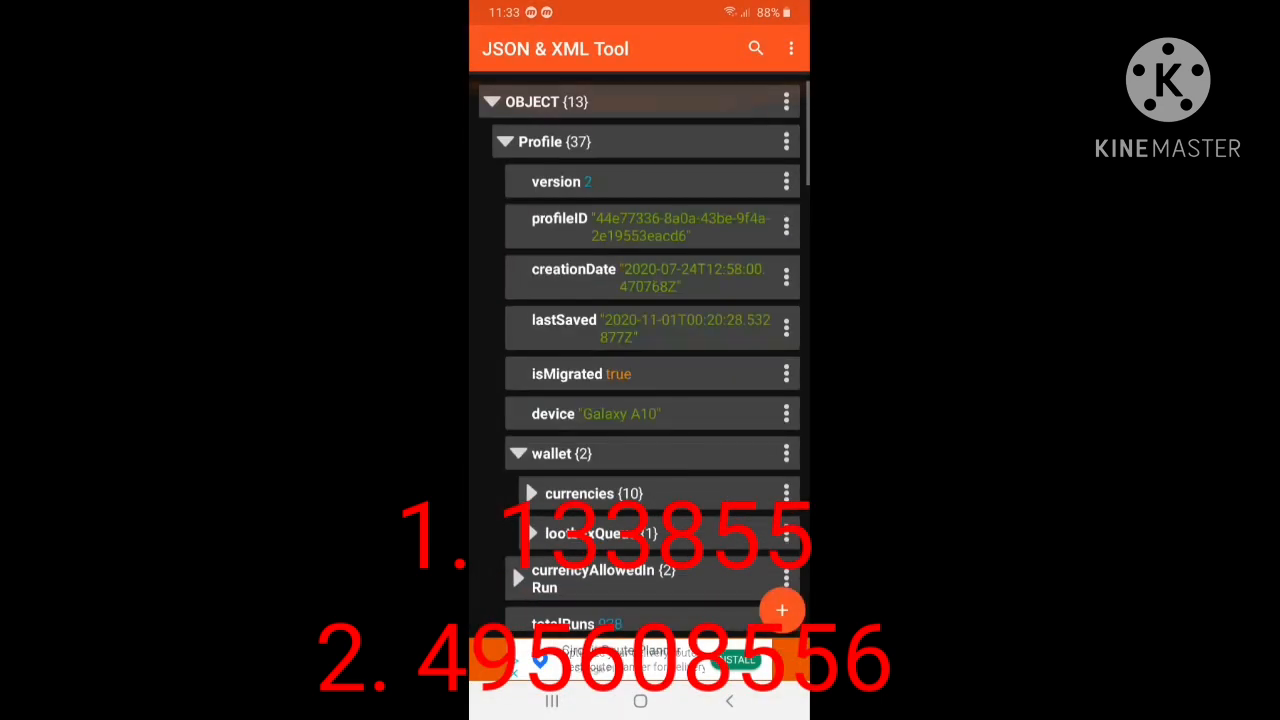
click(791, 48)
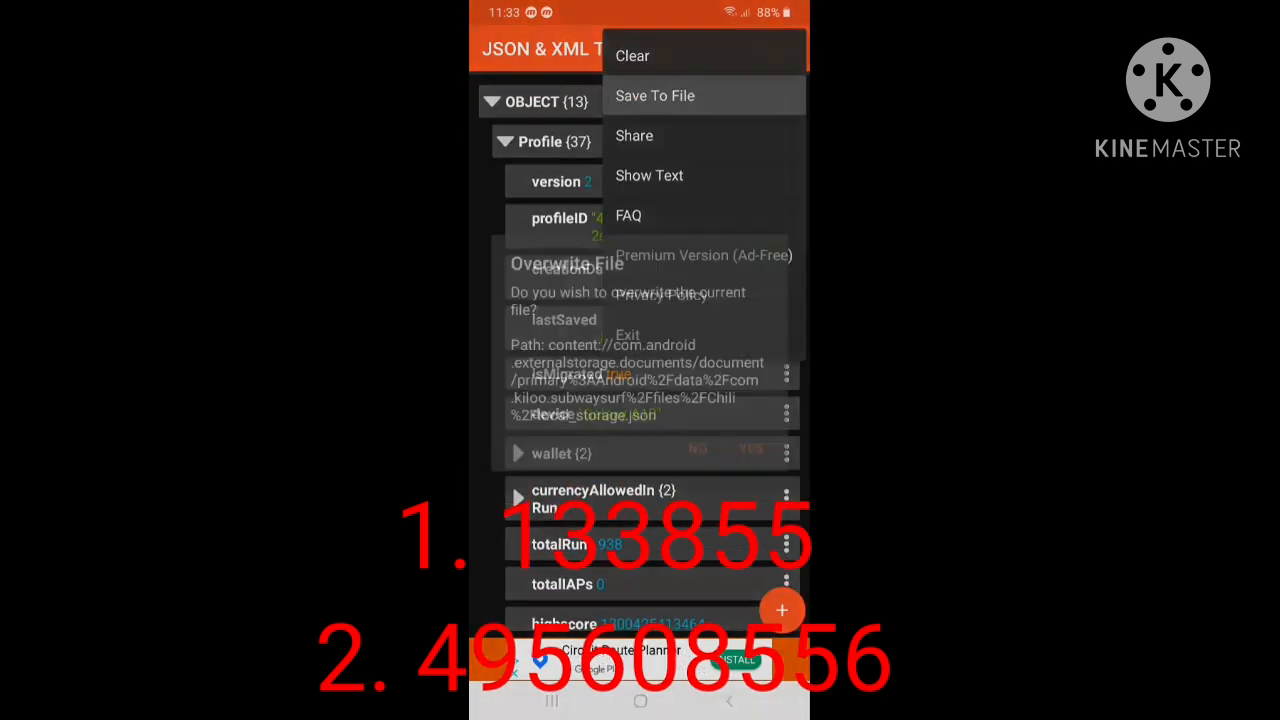